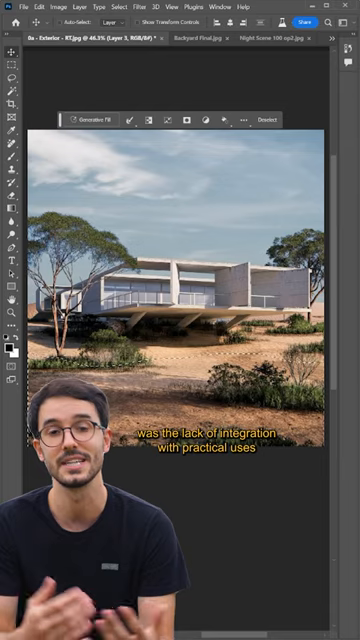
# Generate an "ocean" fill in the selected area of the desert house render.
pyautogui.write('ocean')
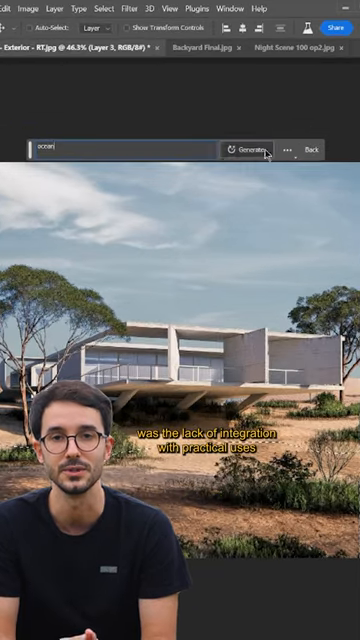
pyautogui.click(248, 148)
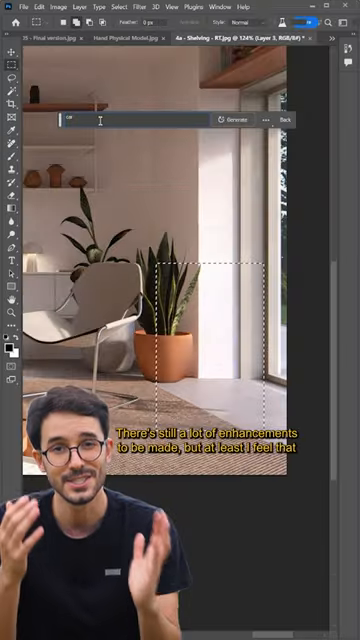
# Generate cardboard boxes on the selected floor area and switch to another variation.
pyautogui.click(224, 120)
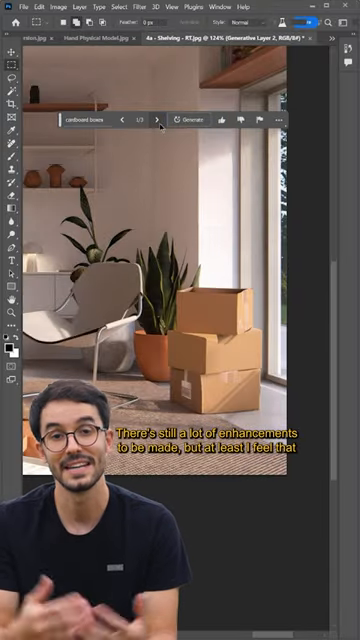
pyautogui.click(160, 120)
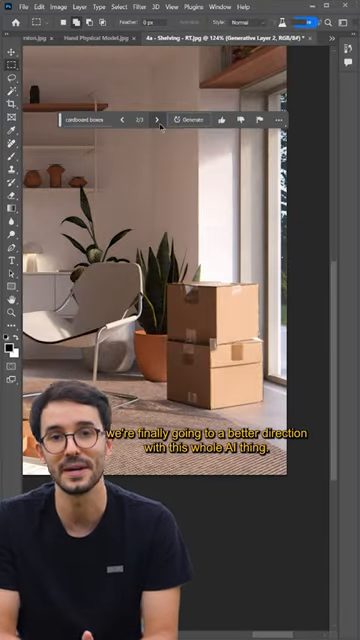